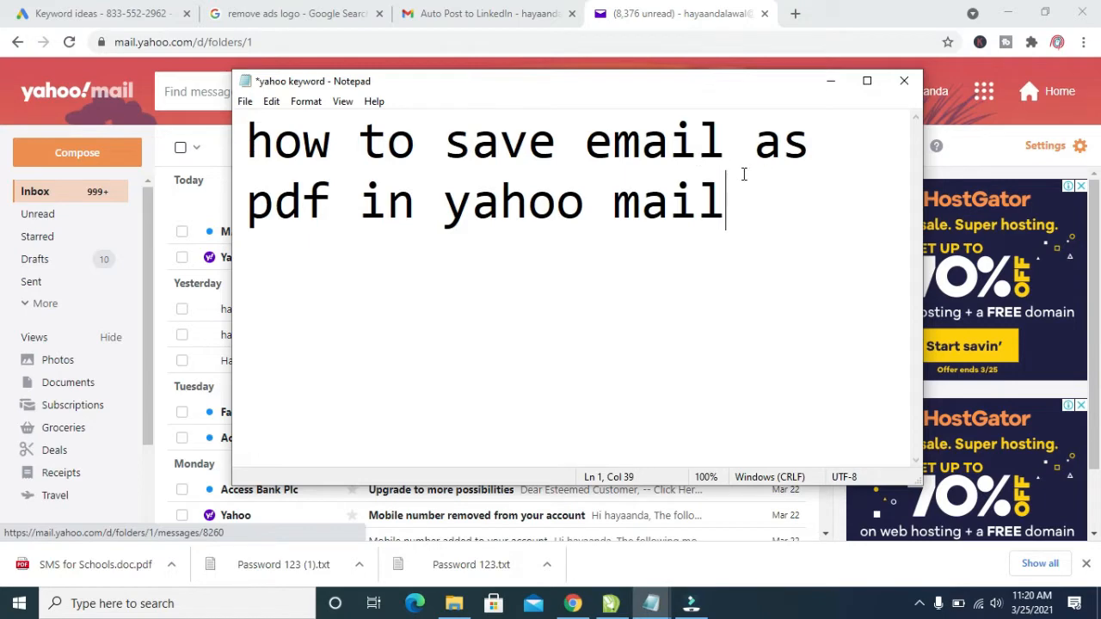
pyautogui.moveTo(764, 203)
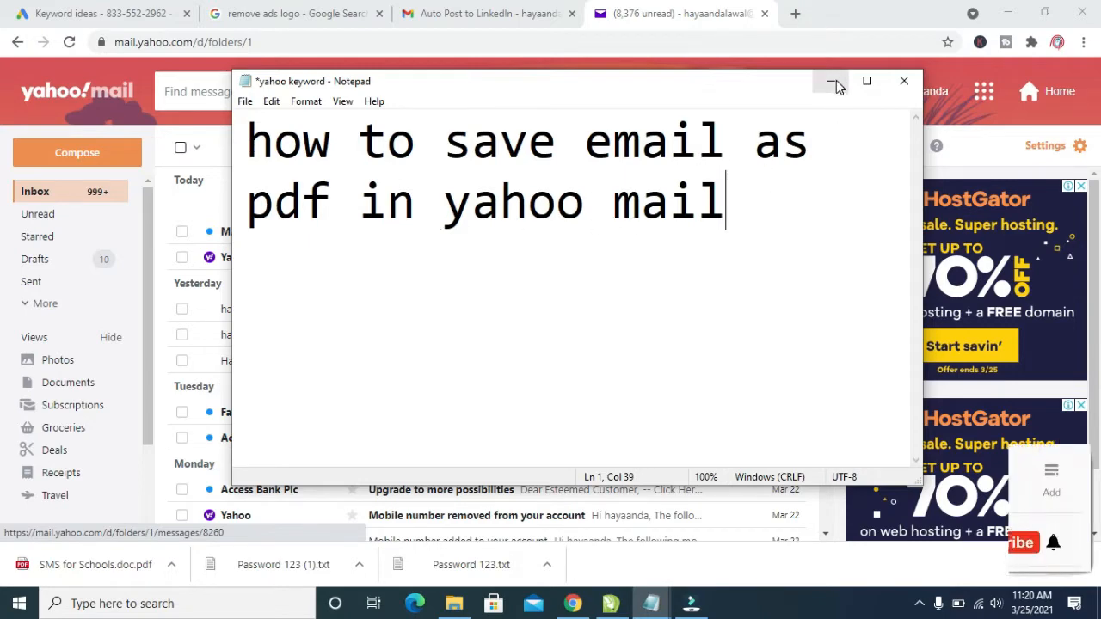
# Dismiss the note and browse the inbox down to last week's messages
pyautogui.click(833, 81)
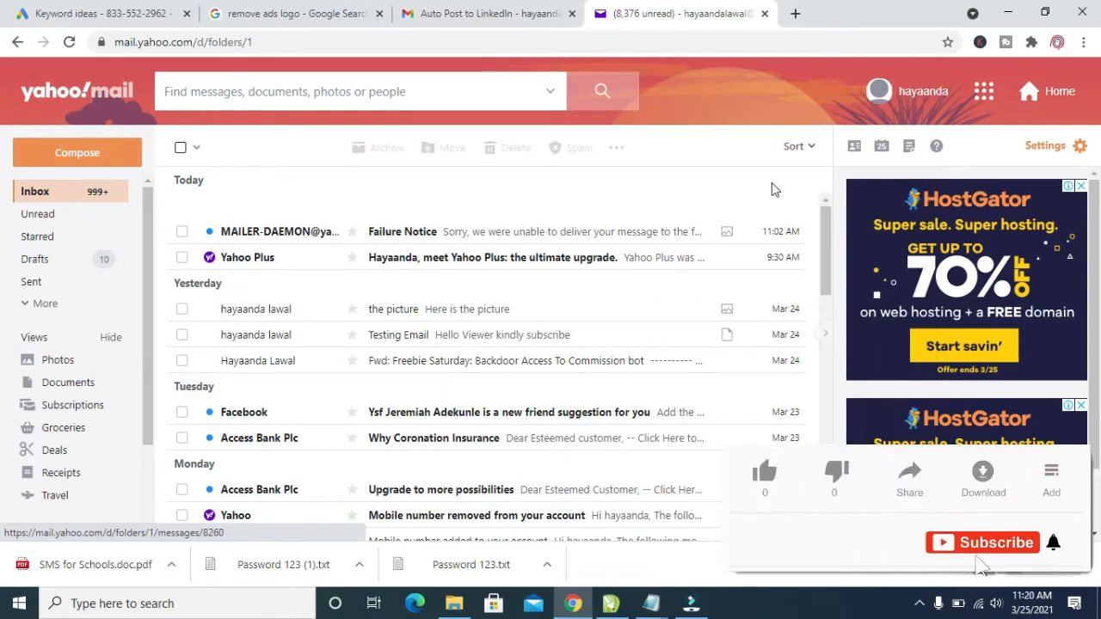
pyautogui.scroll(-3)
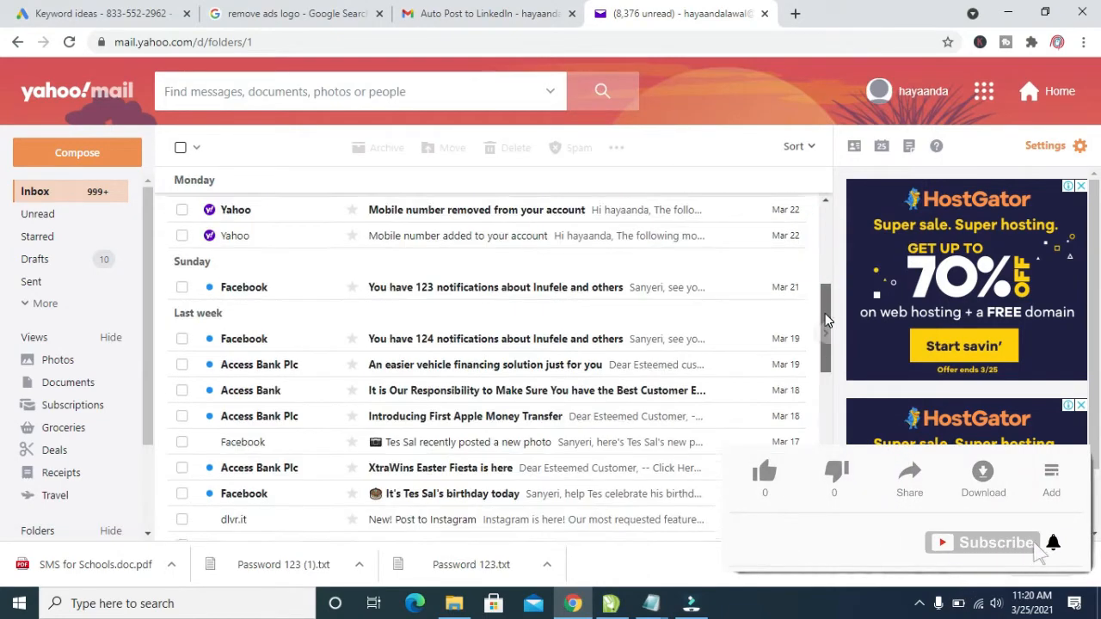
pyautogui.scroll(3)
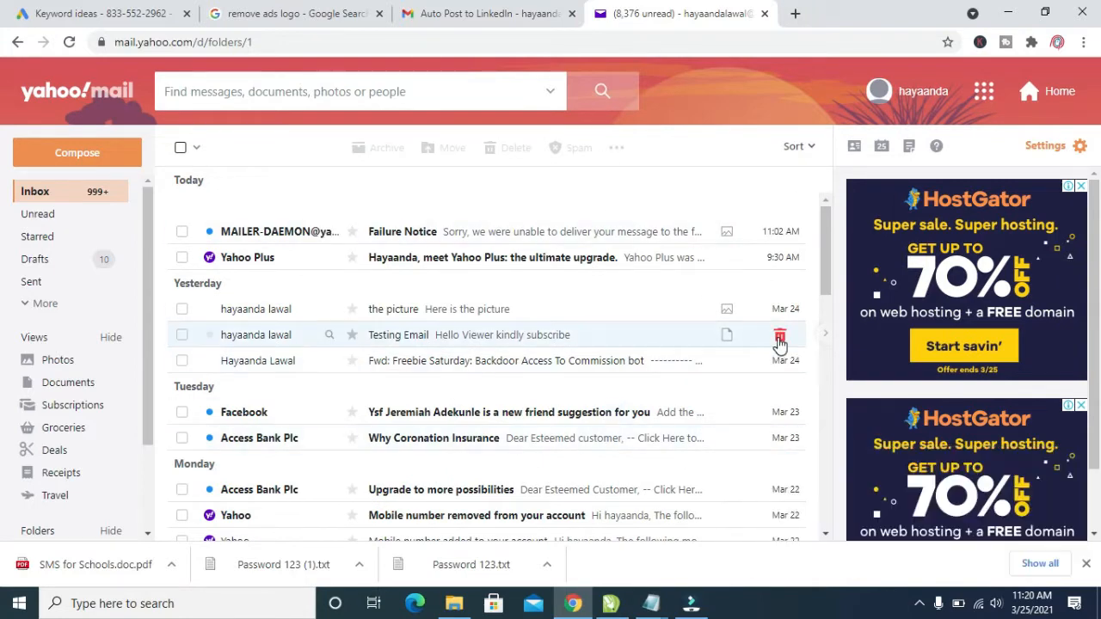
pyautogui.scroll(-3)
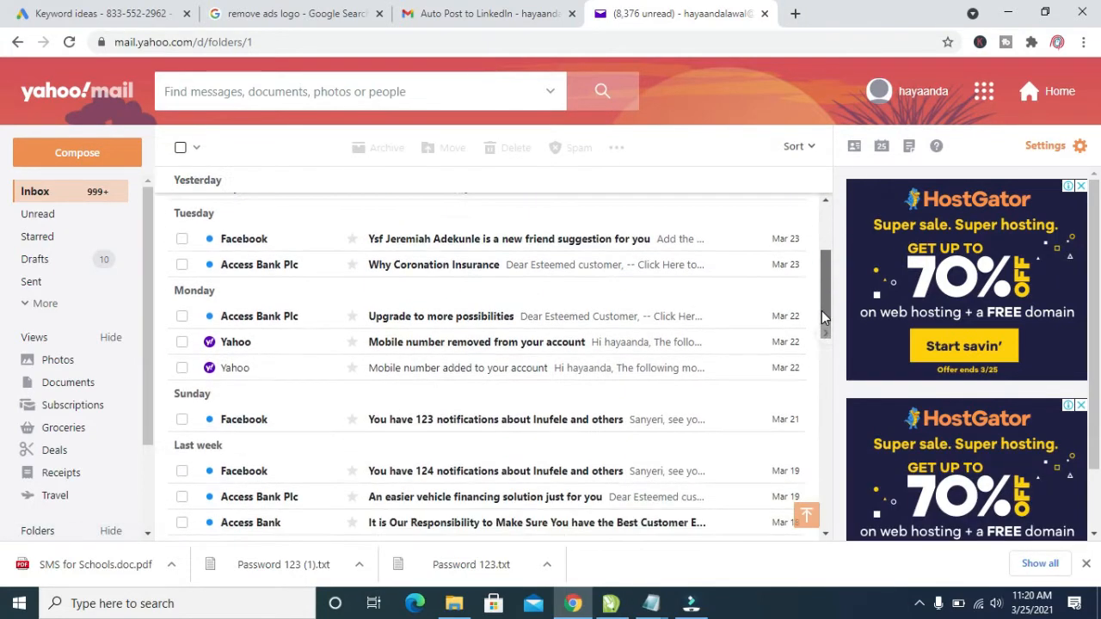
pyautogui.scroll(-3)
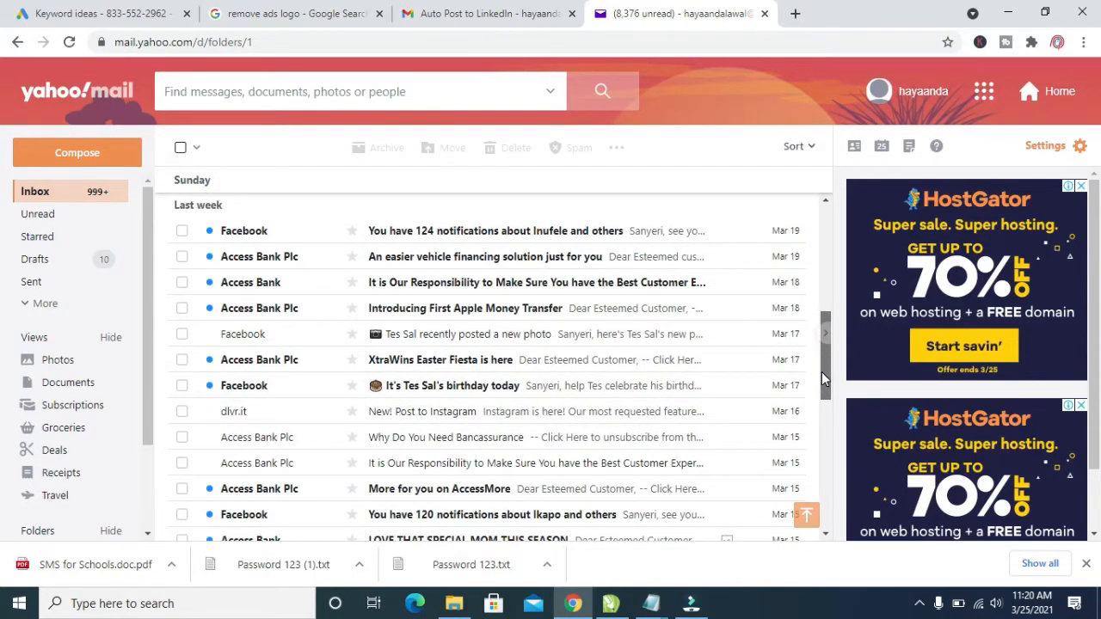
pyautogui.moveTo(439, 411)
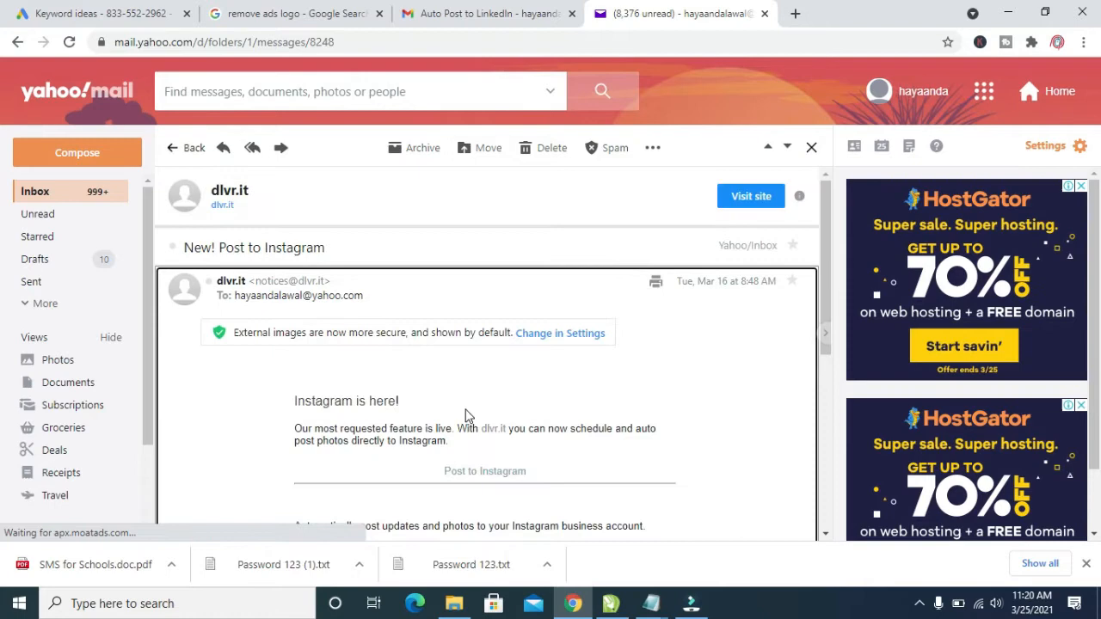
# Read through the dlvr.it 'New! Post to Instagram' email and return to its top
pyautogui.scroll(-3)
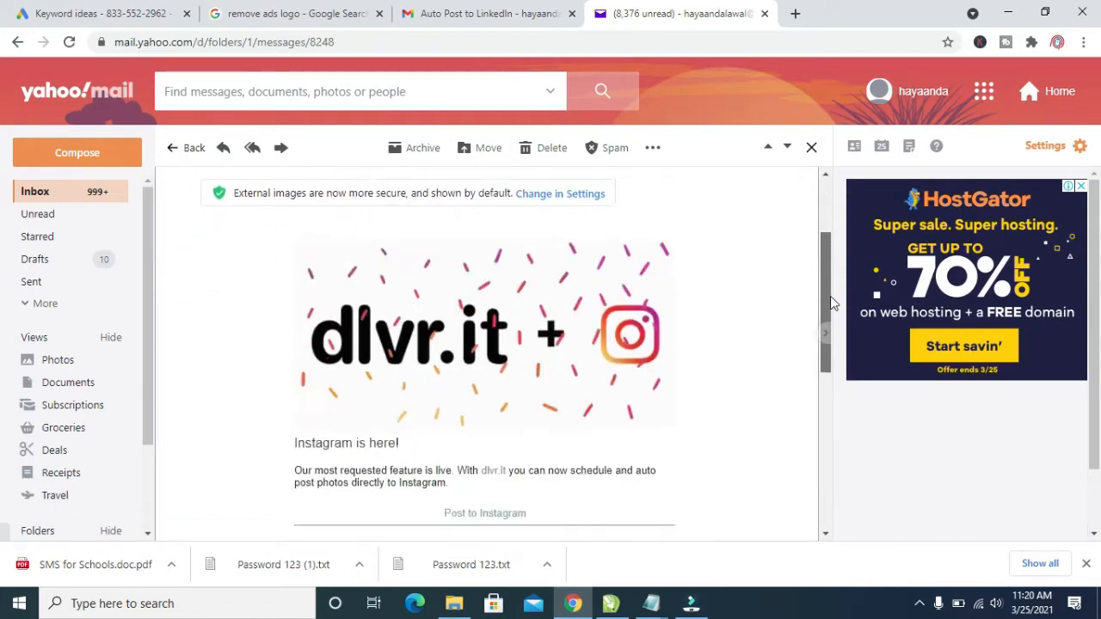
pyautogui.scroll(-3)
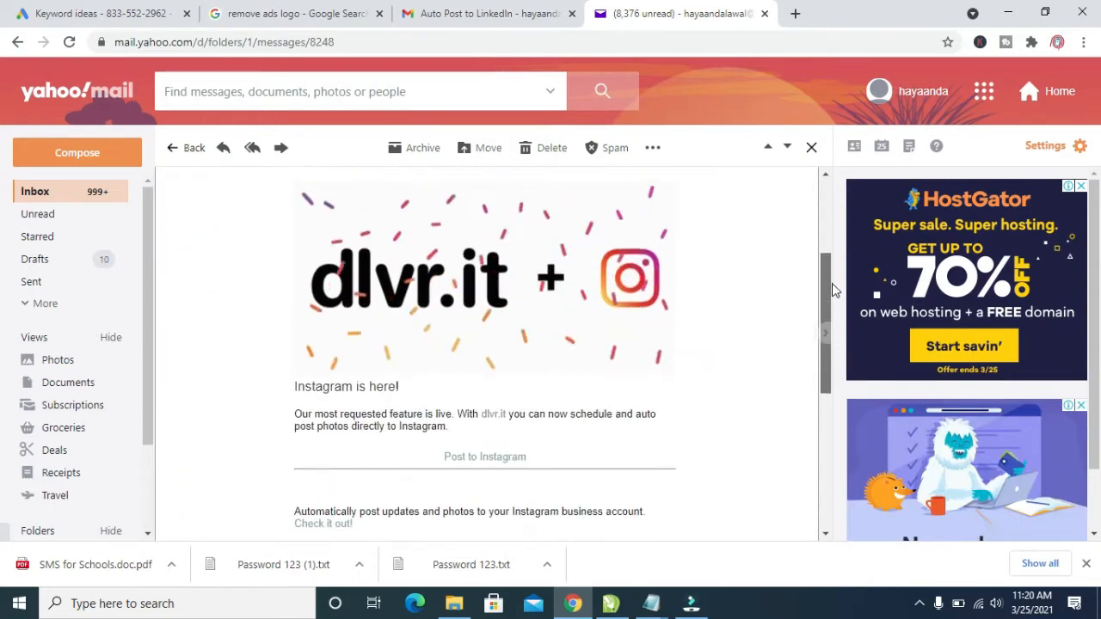
pyautogui.scroll(-3)
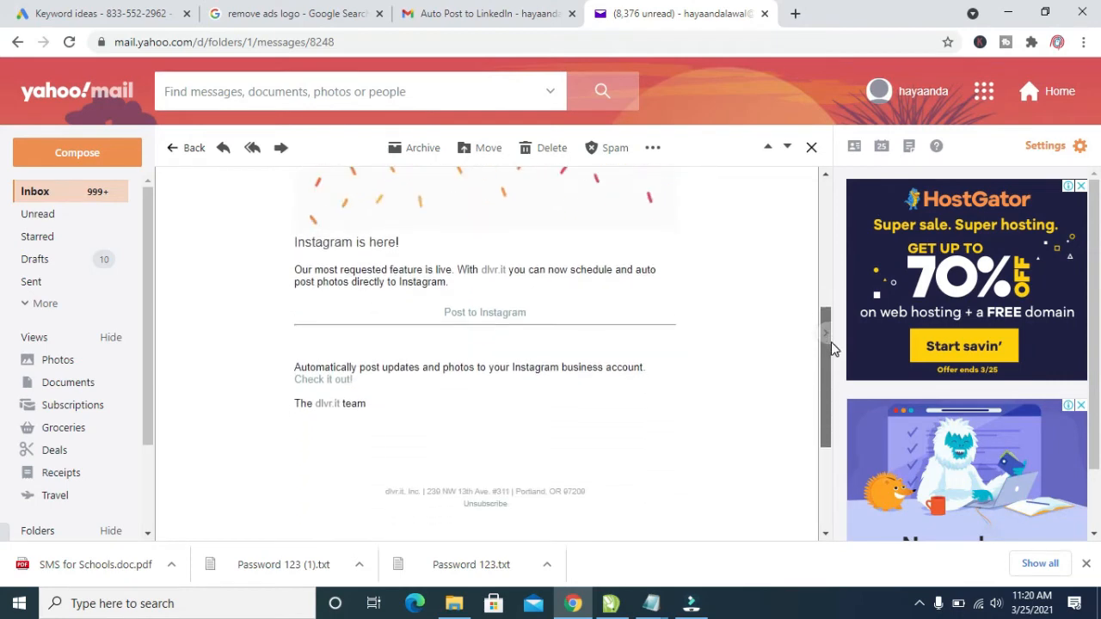
pyautogui.scroll(3)
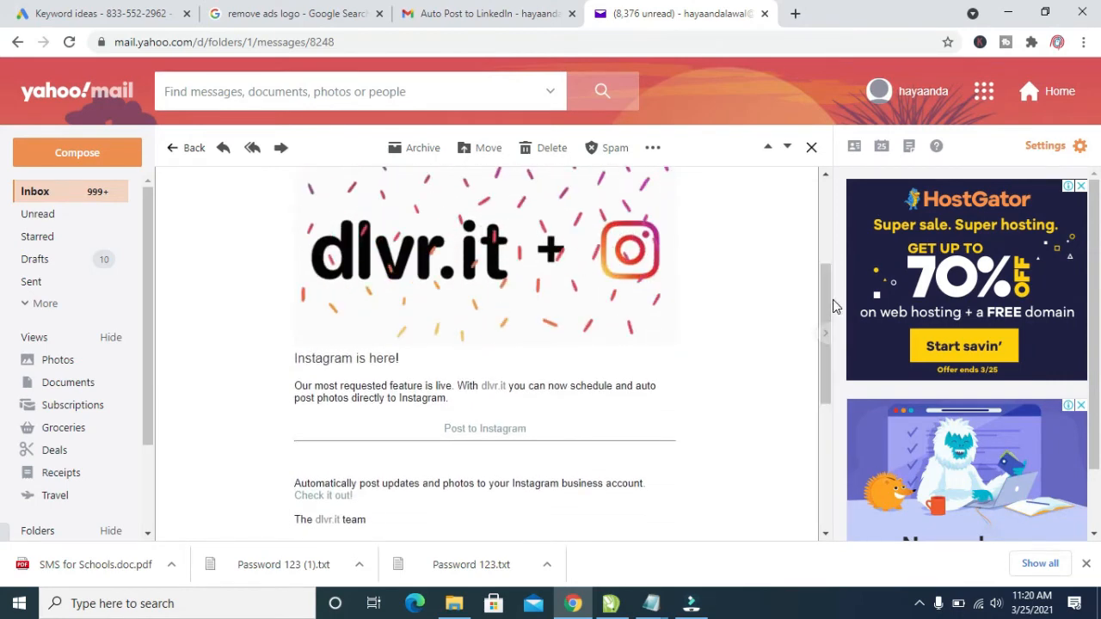
pyautogui.scroll(3)
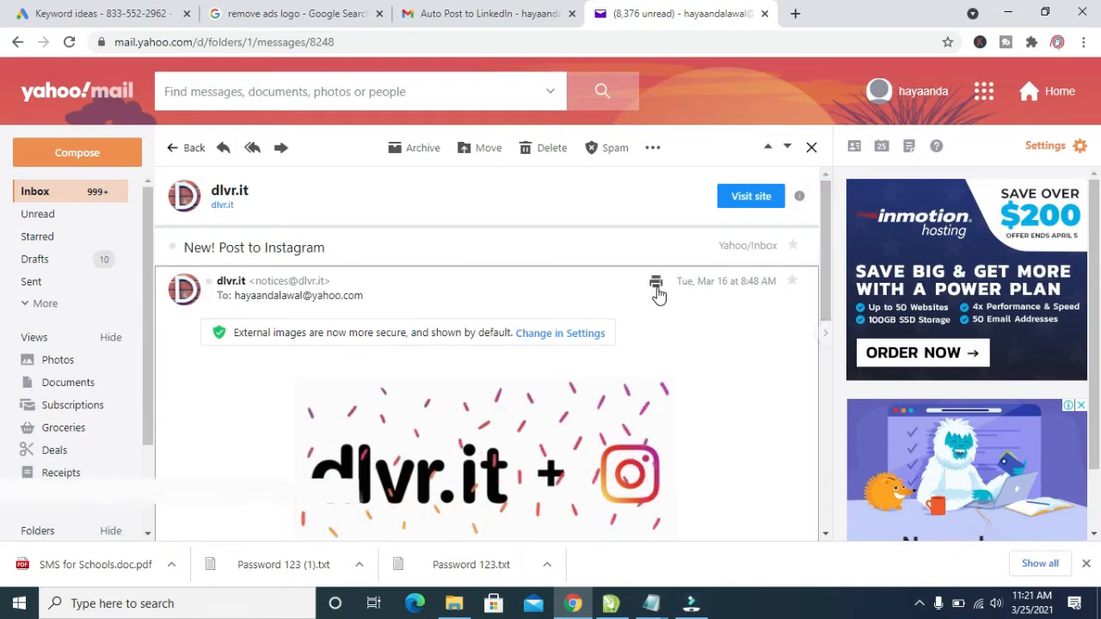
pyautogui.moveTo(656, 282)
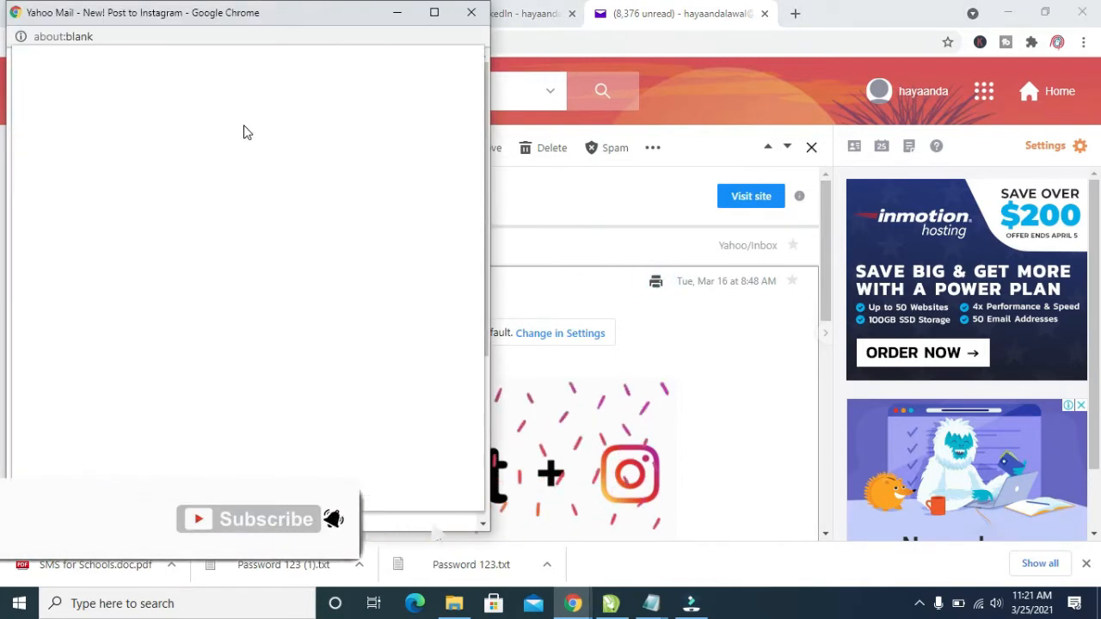
# Start printing the email with Ctrl+P and set the destination to Save as PDF
pyautogui.press('ctrl+p')
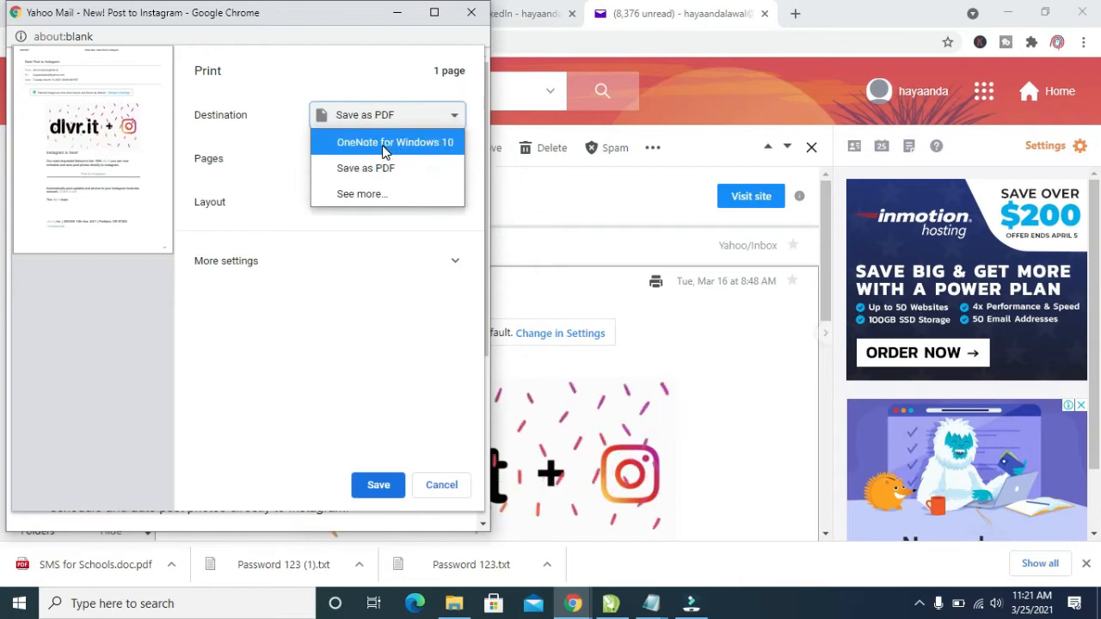
pyautogui.moveTo(444, 146)
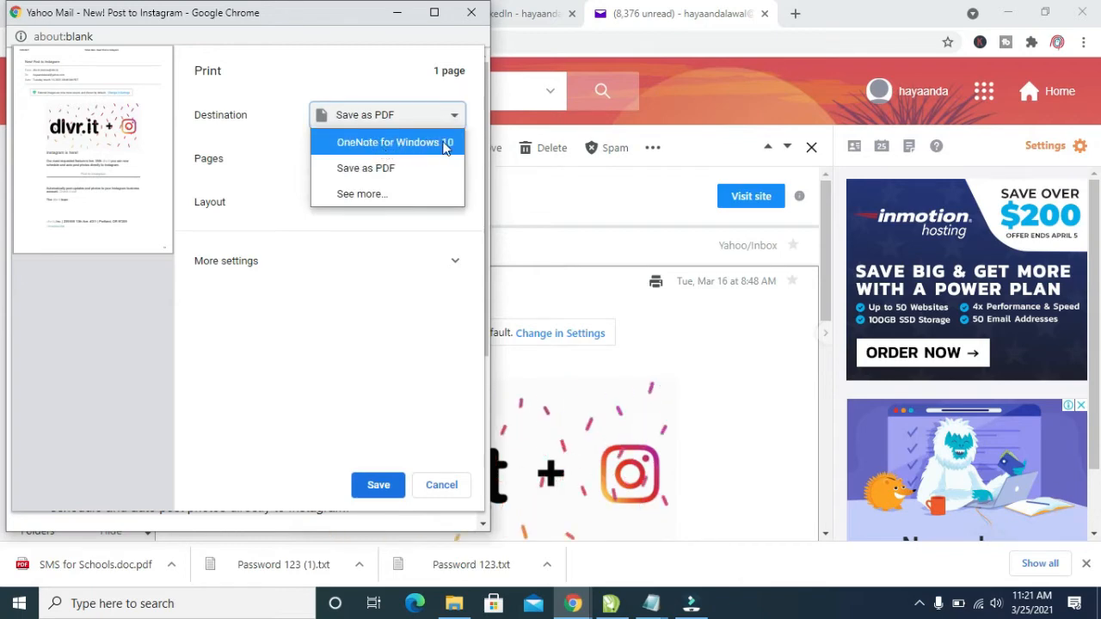
pyautogui.moveTo(364, 168)
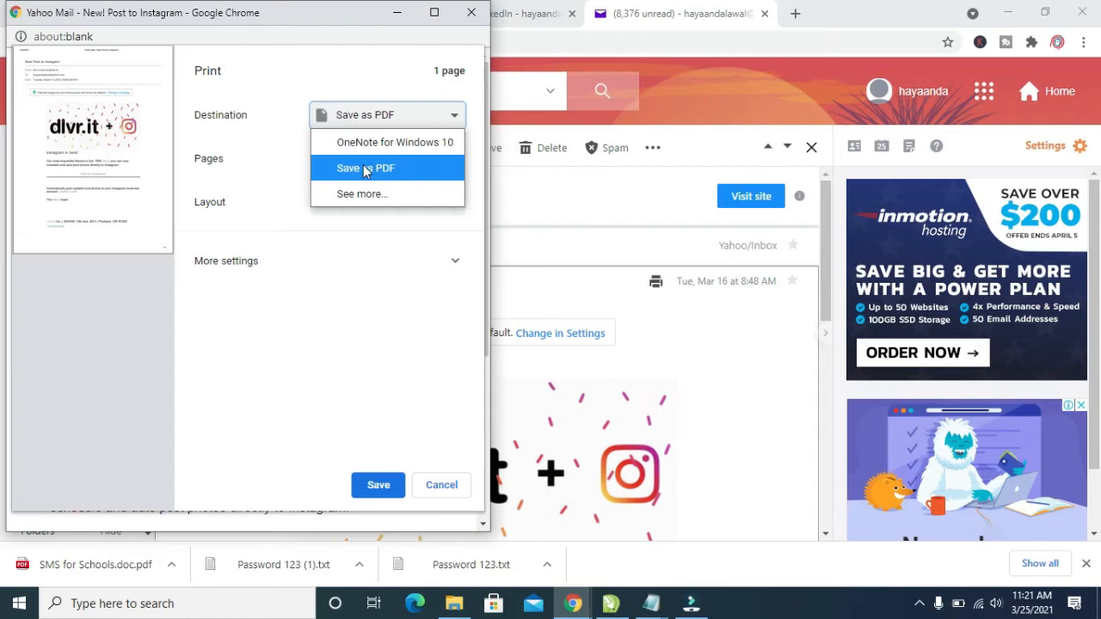
pyautogui.click(365, 169)
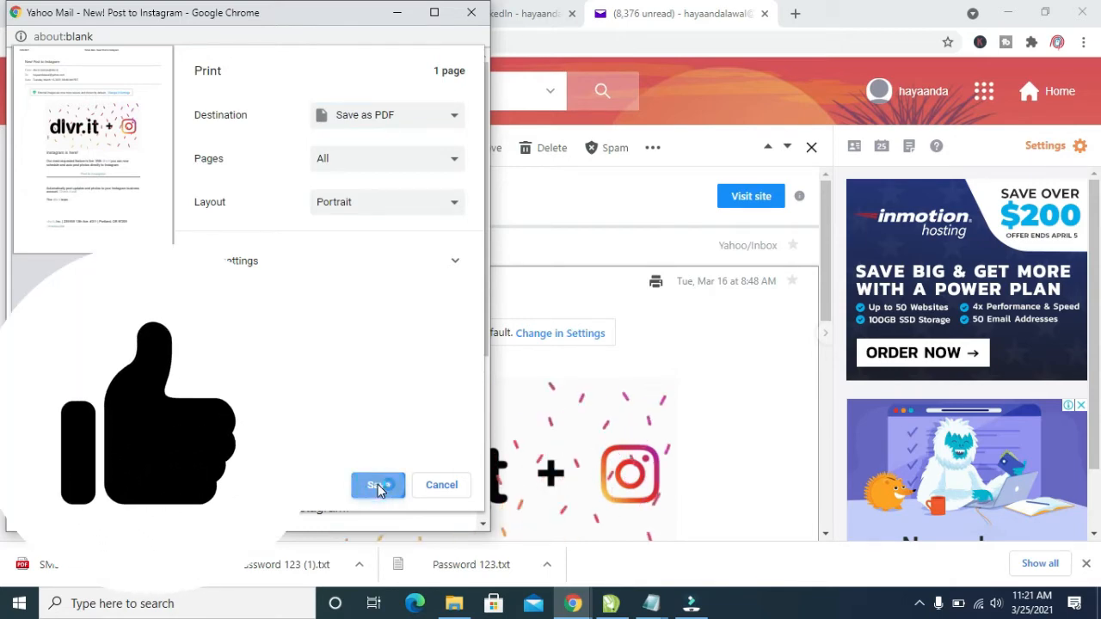
# Save the email as 'Yahoo Mail - New! Post to Instagram' PDF on the Desktop
pyautogui.click(379, 485)
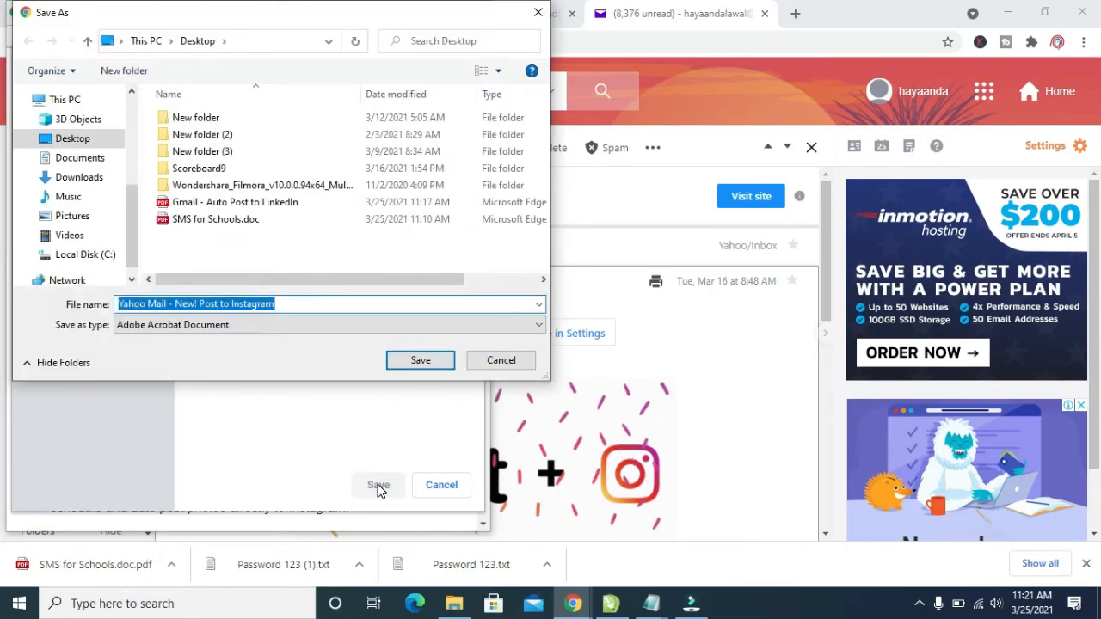
pyautogui.moveTo(189, 320)
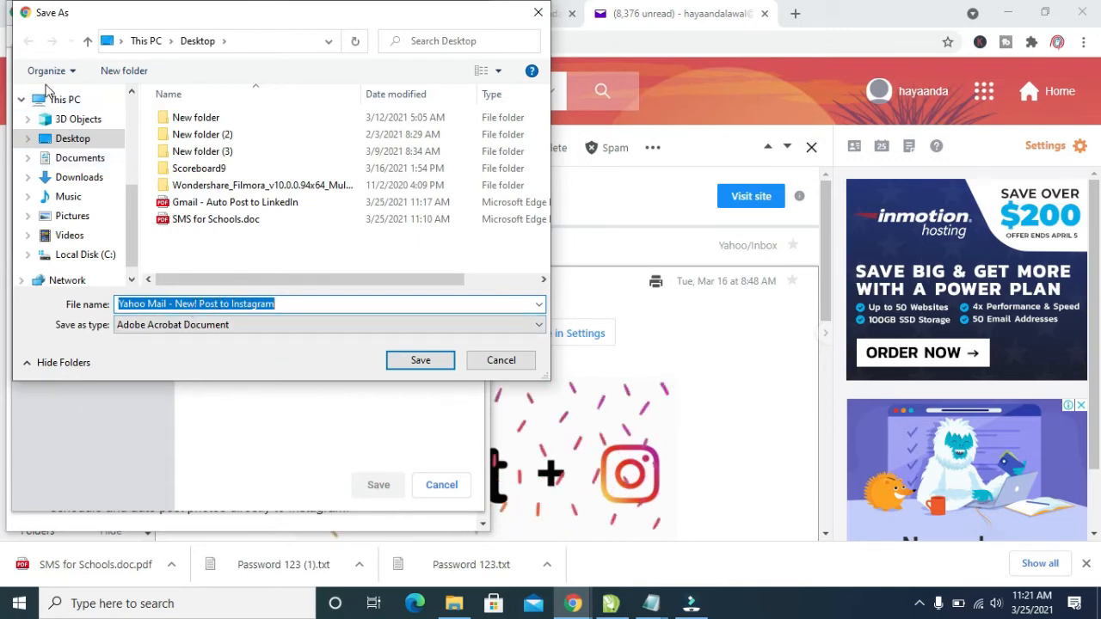
pyautogui.moveTo(69, 197)
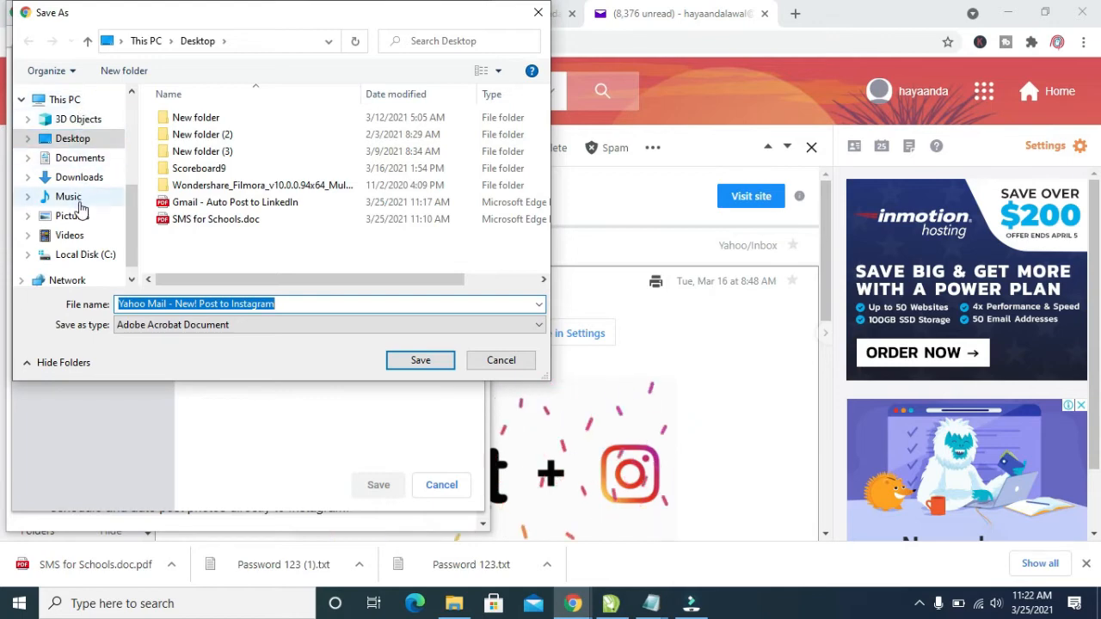
pyautogui.moveTo(117, 203)
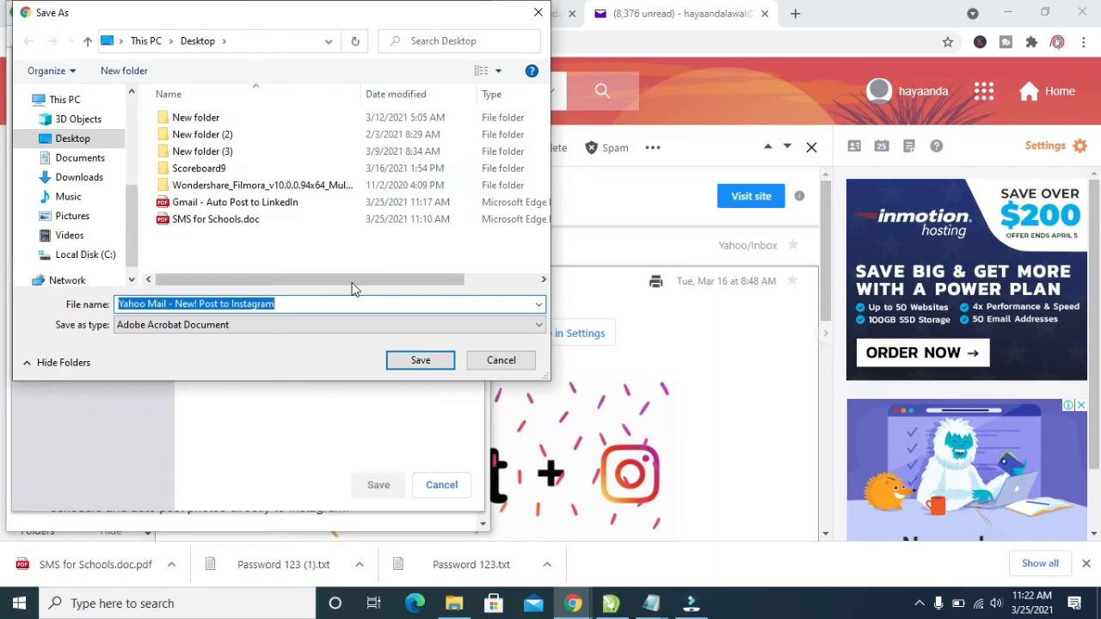
pyautogui.click(420, 361)
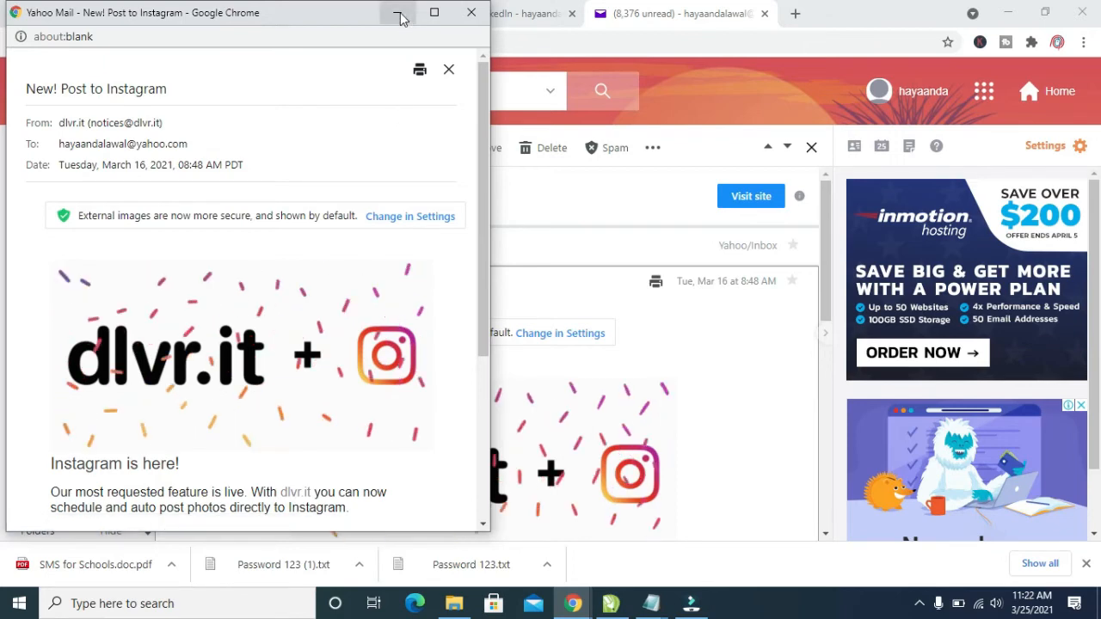
pyautogui.moveTo(399, 15)
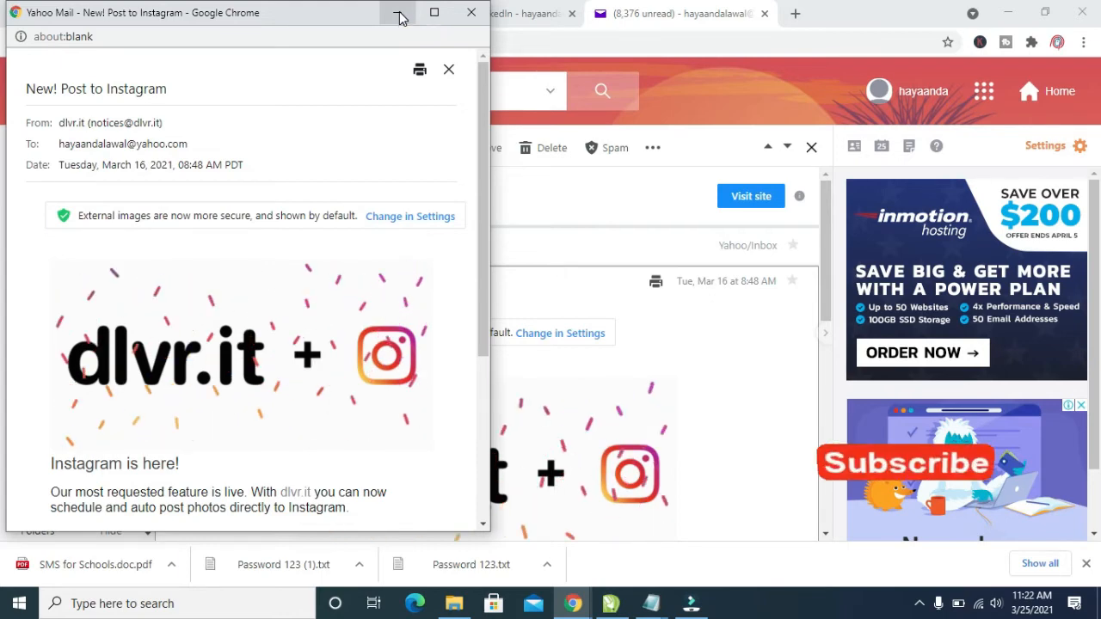
# Minimize the print window and Chrome so the desktop shows the saved PDF
pyautogui.click(447, 69)
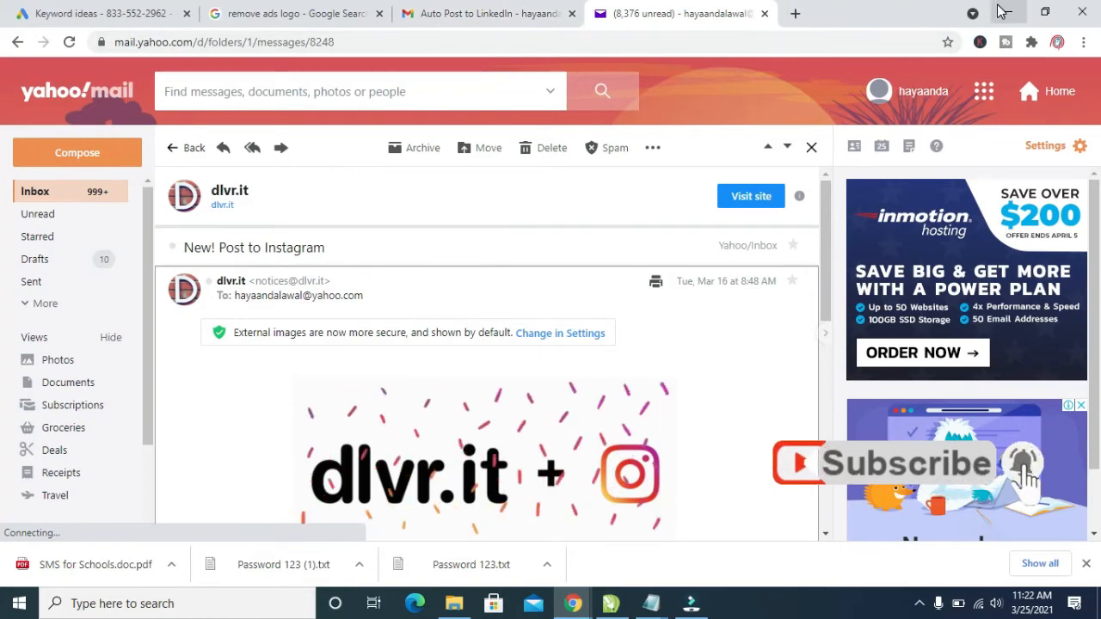
pyautogui.moveTo(1008, 15)
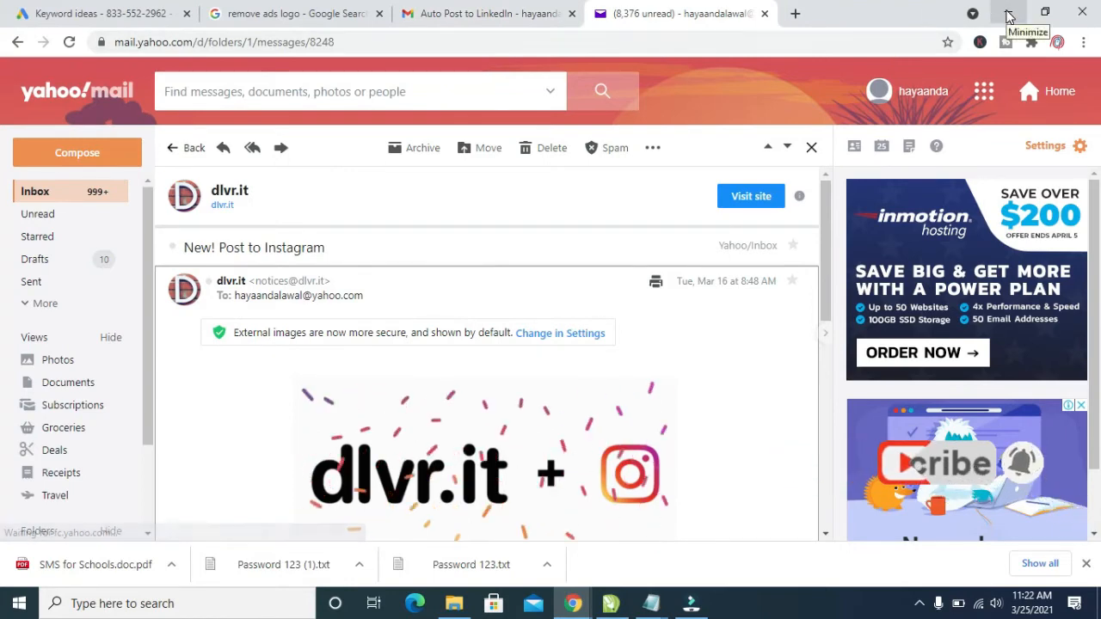
pyautogui.click(1026, 13)
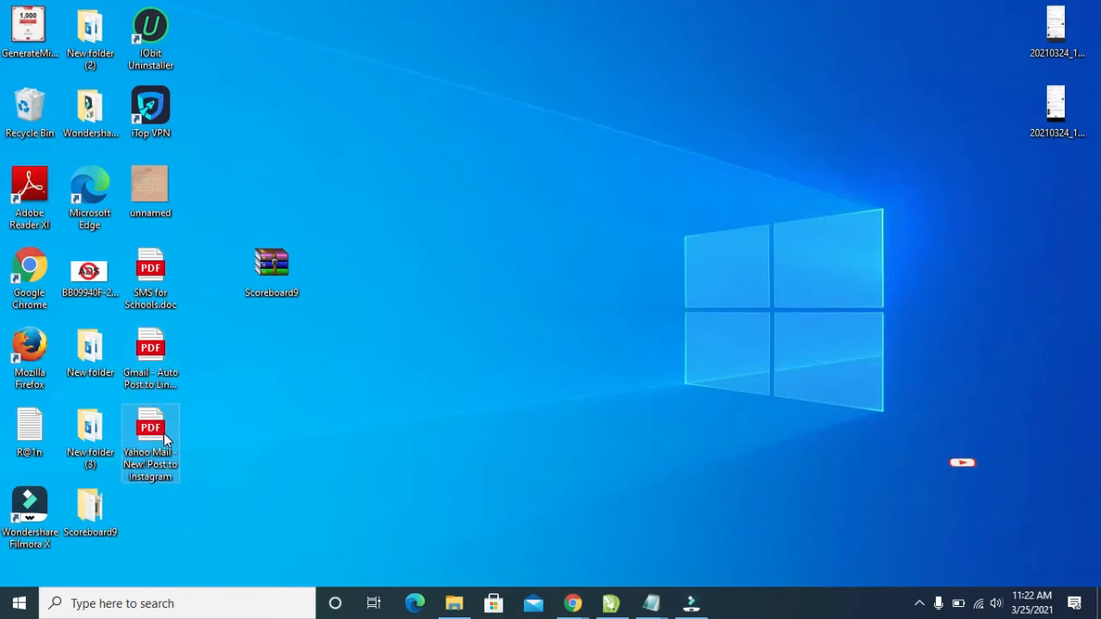
pyautogui.moveTo(155, 444)
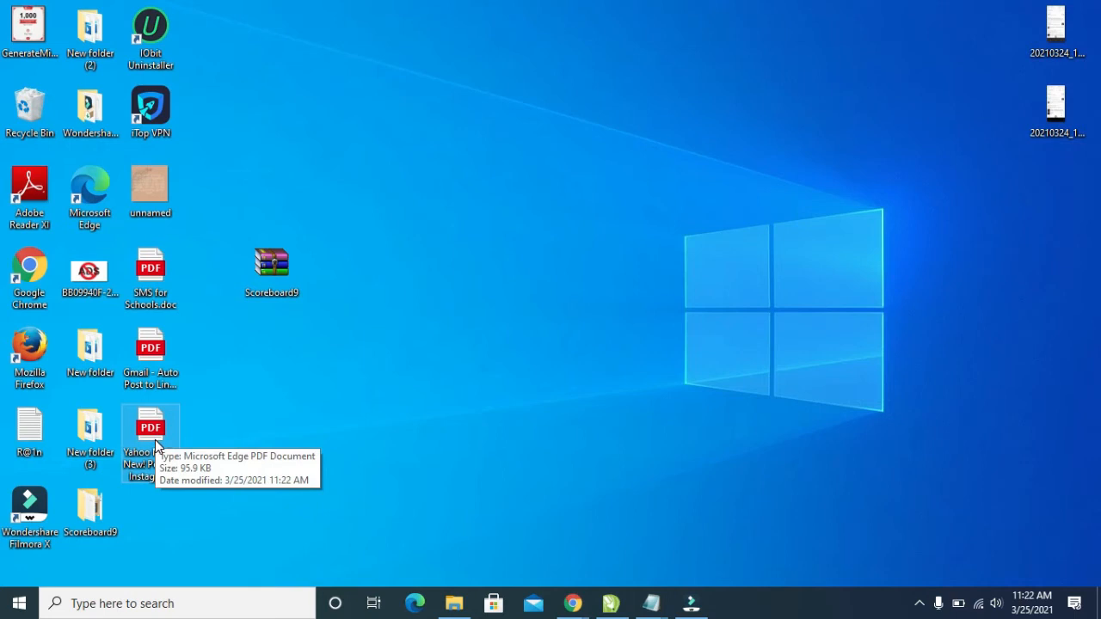
pyautogui.moveTo(296, 468)
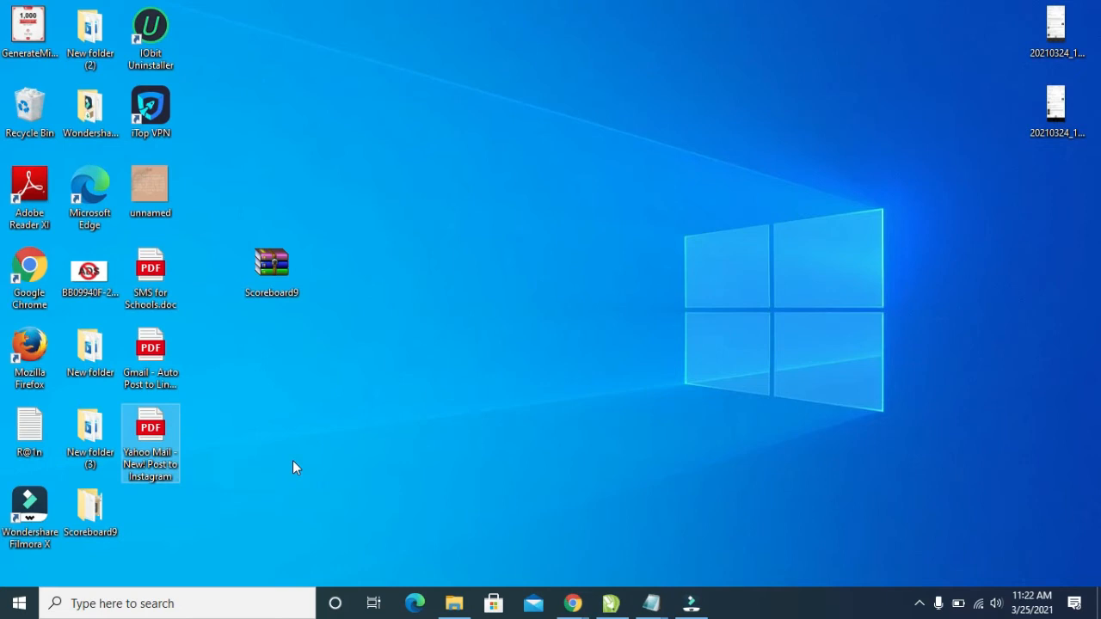
pyautogui.moveTo(1019, 544)
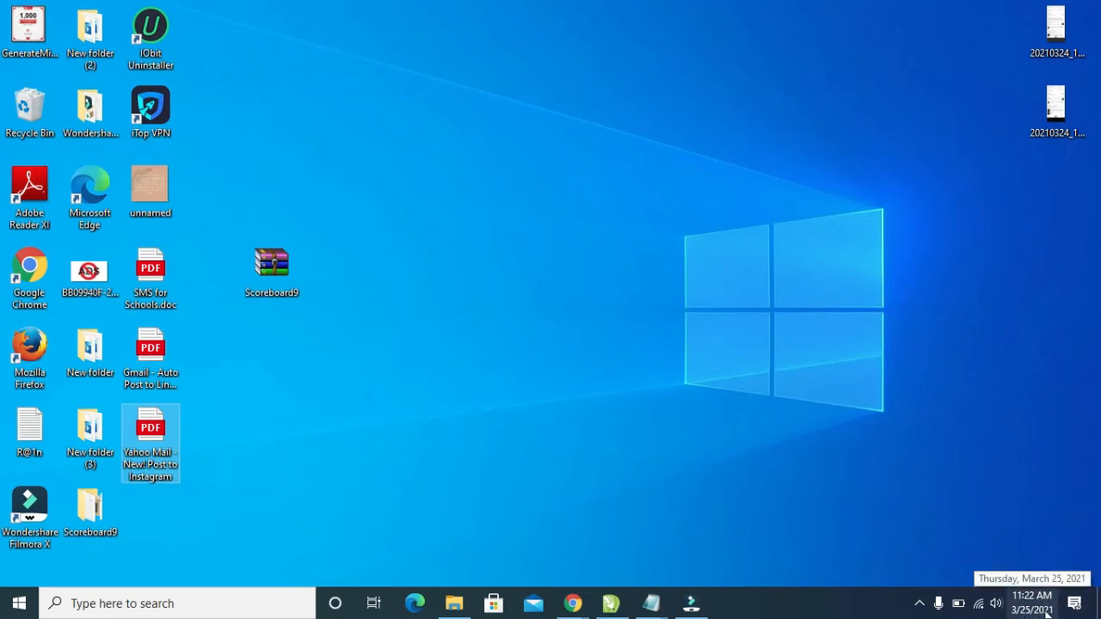
pyautogui.moveTo(252, 475)
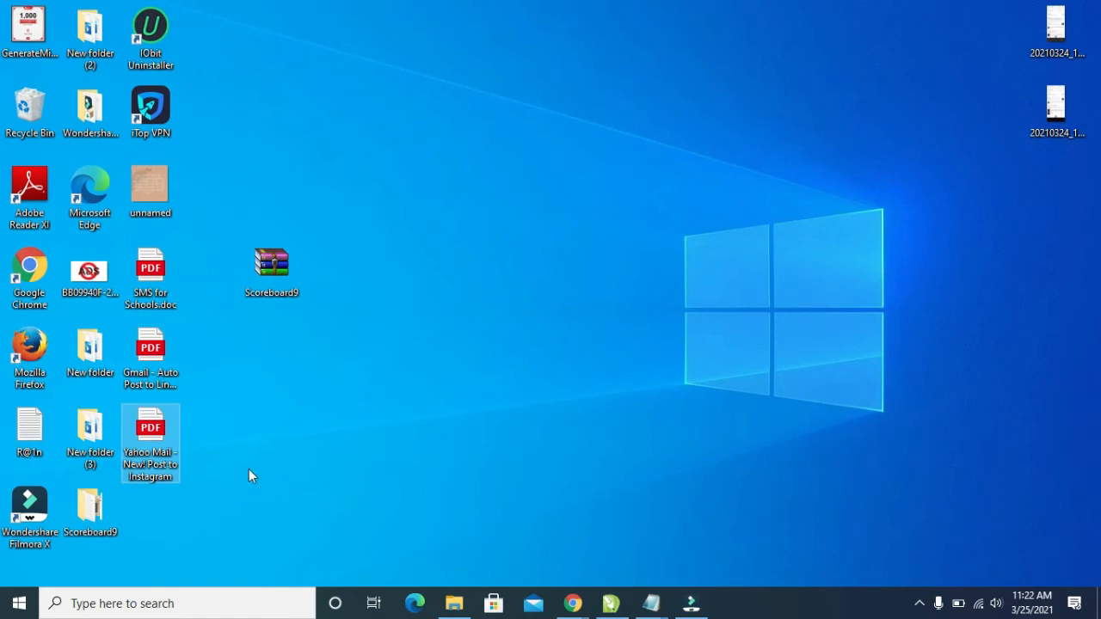
pyautogui.moveTo(152, 427)
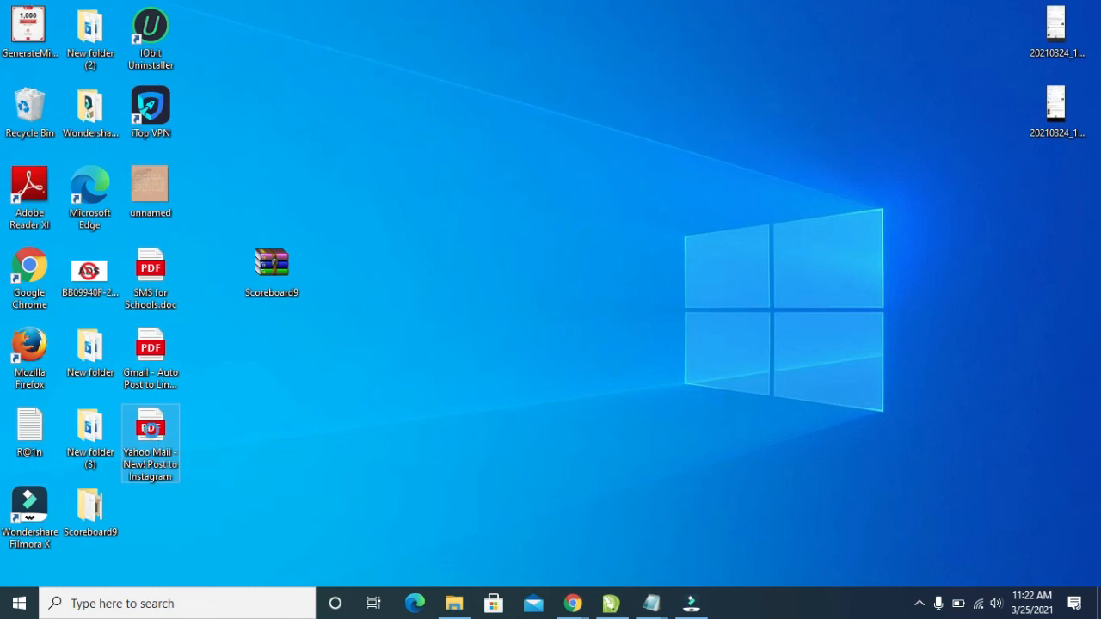
pyautogui.rightClick(150, 433)
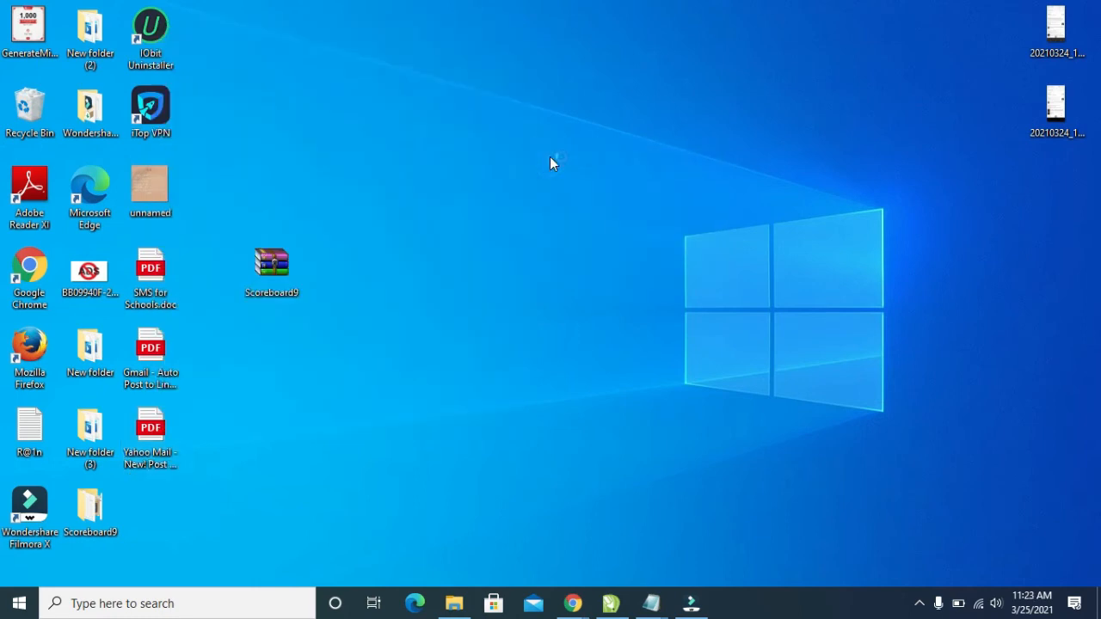
# Open the saved 'Yahoo Mail - New! Post to Instagram' PDF in Adobe Reader and scroll to its end
pyautogui.doubleClick(151, 427)
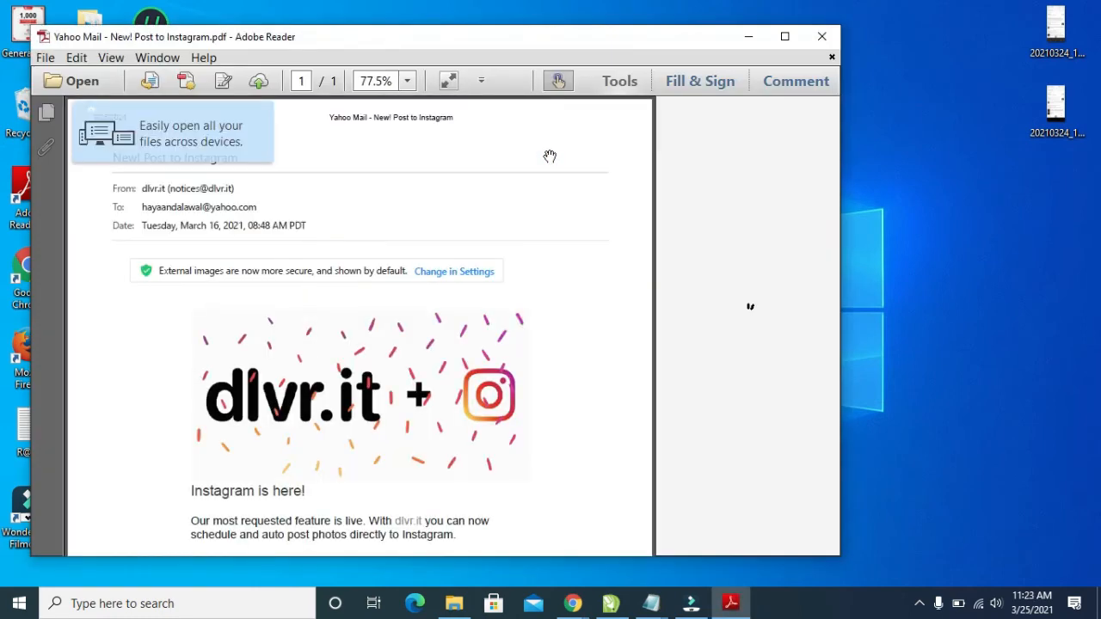
pyautogui.moveTo(527, 275)
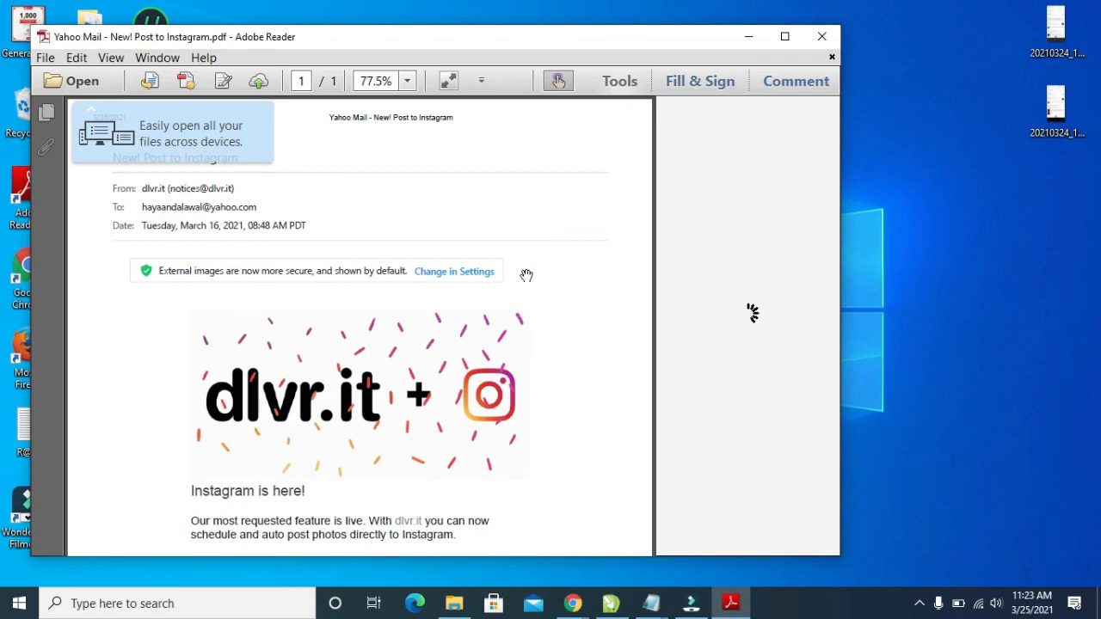
pyautogui.moveTo(499, 351)
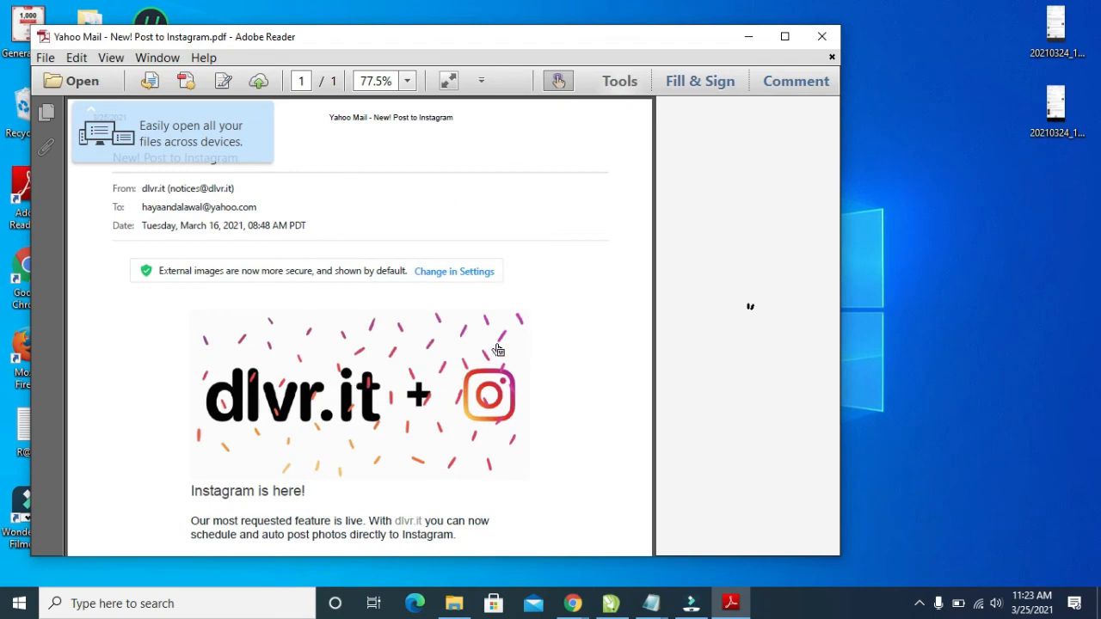
pyautogui.click(620, 81)
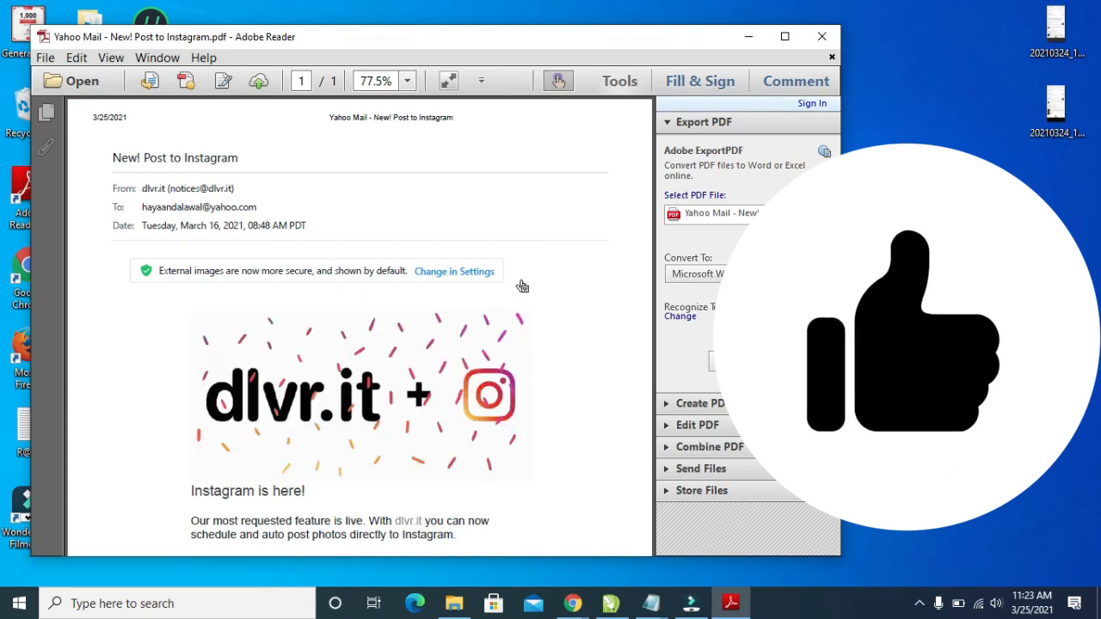
pyautogui.scroll(-3)
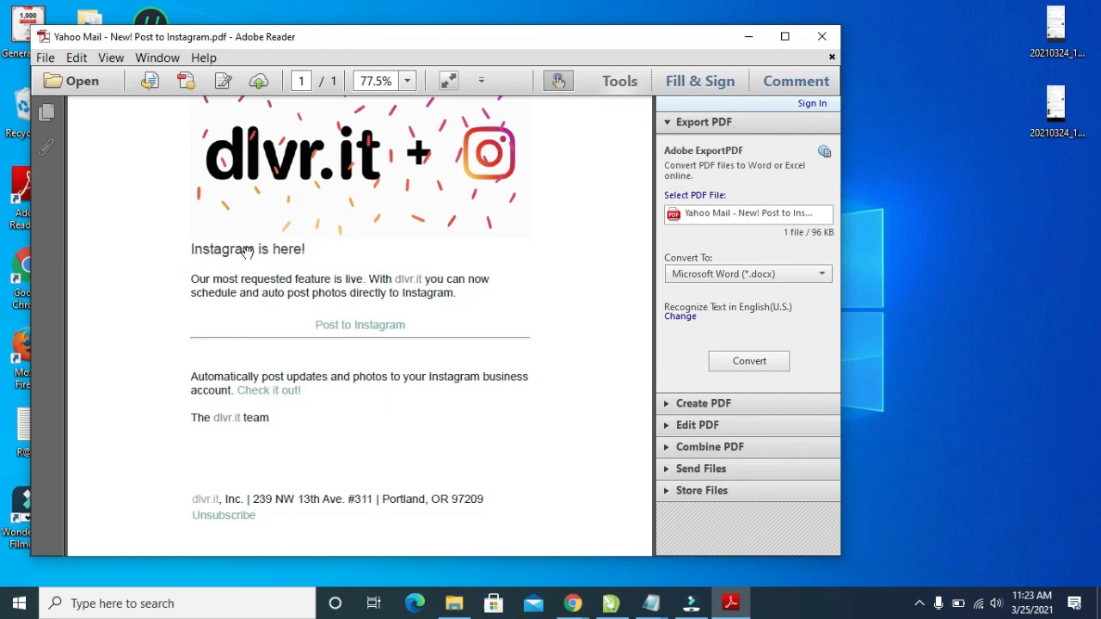
pyautogui.moveTo(306, 327)
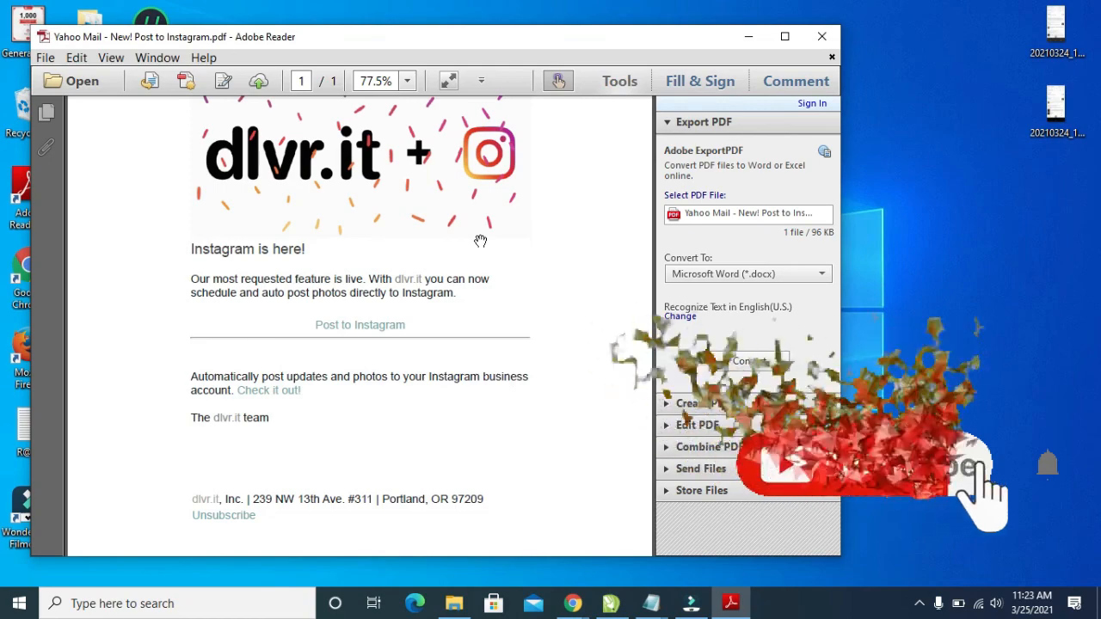
pyautogui.moveTo(581, 215)
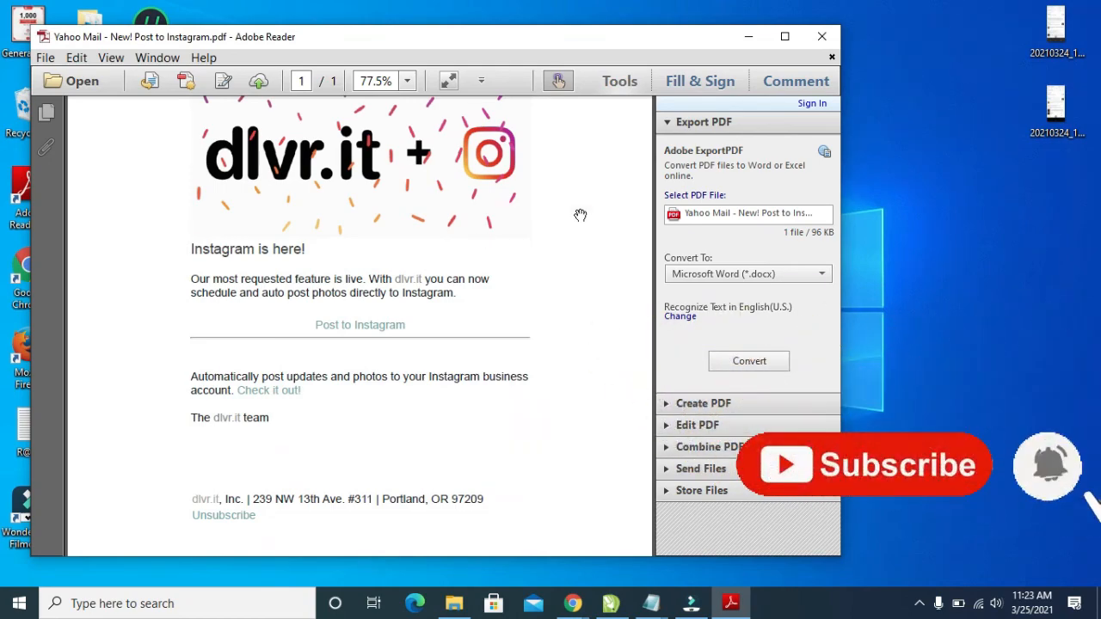